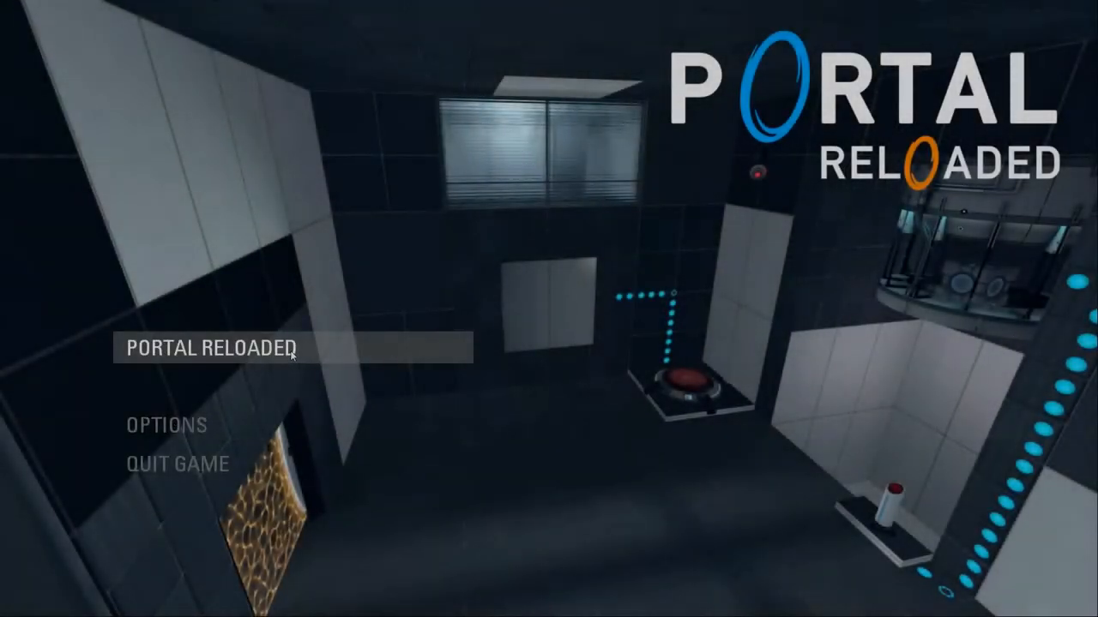
Step: Open the Portal Reloaded campaign and start a New Game to load the first chamber
left_click(210, 349)
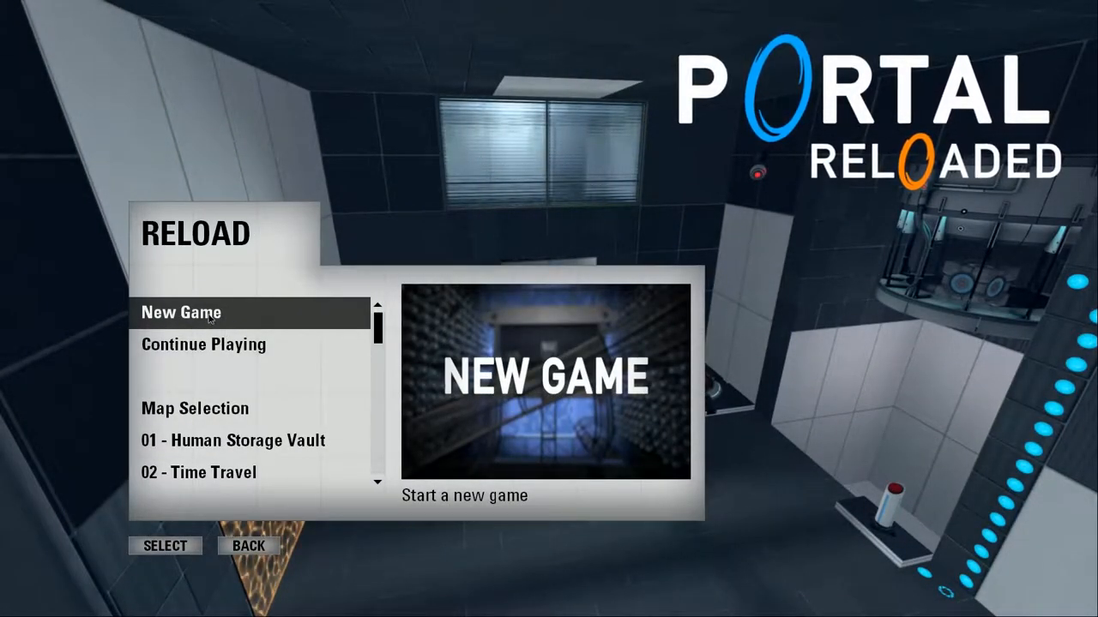
left_click(164, 546)
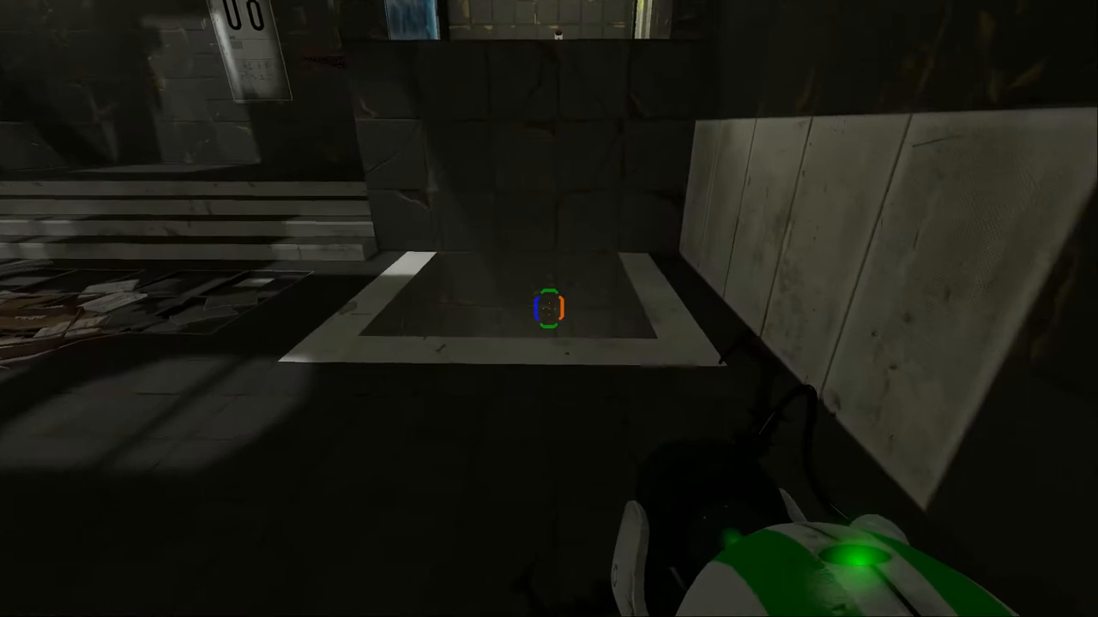
Step: Fire two portals onto the chamber's white panels to reach the exit corridor
left_click(549, 309)
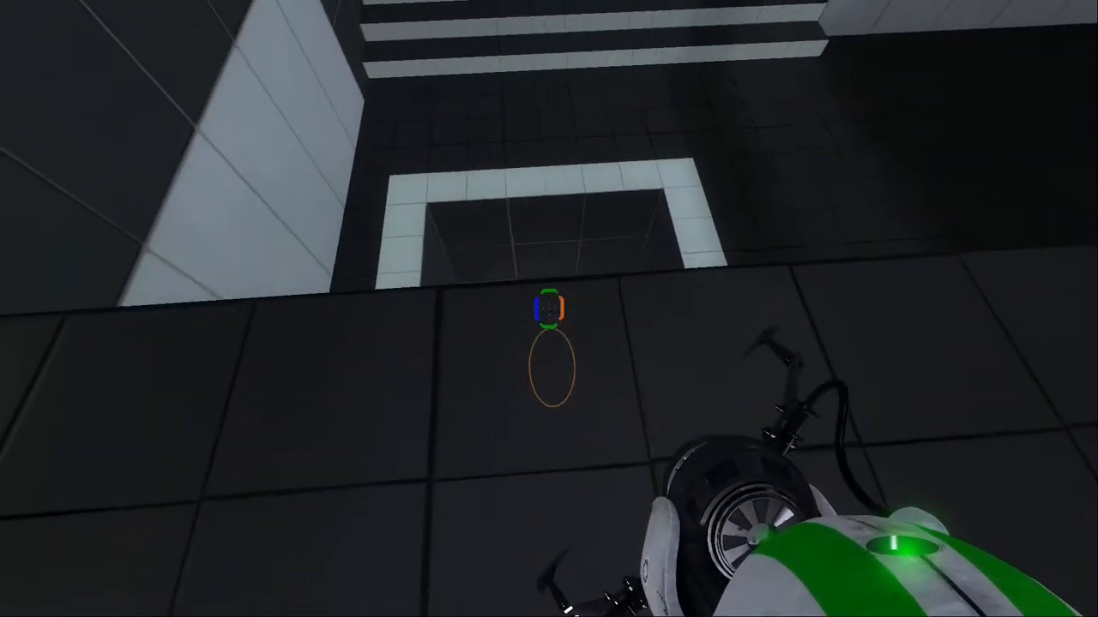
left_click(549, 308)
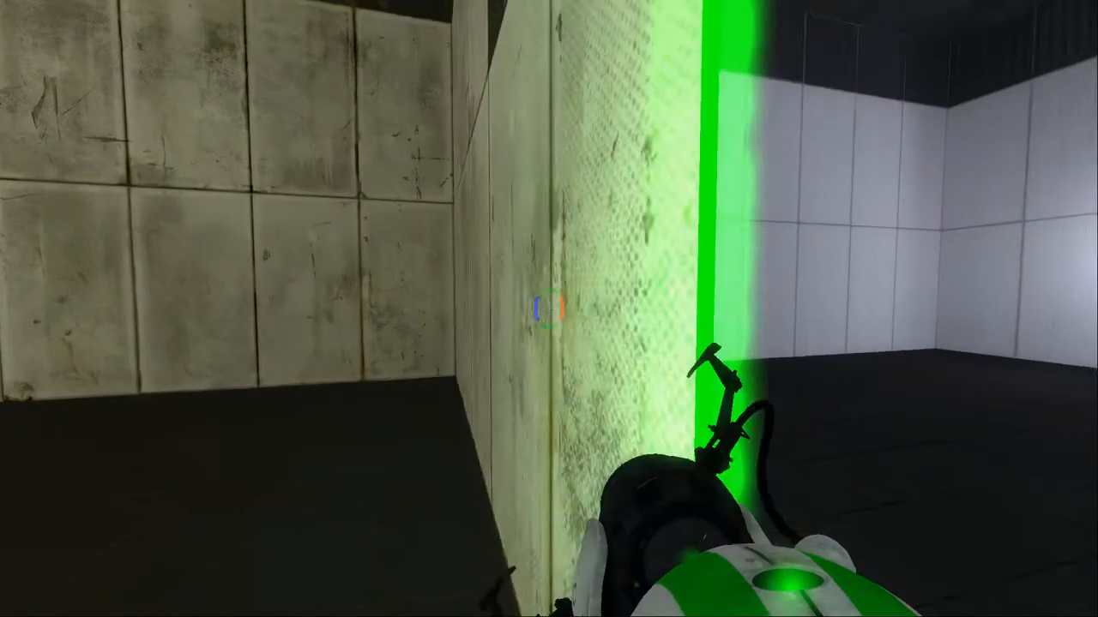
mouse_move(549, 308)
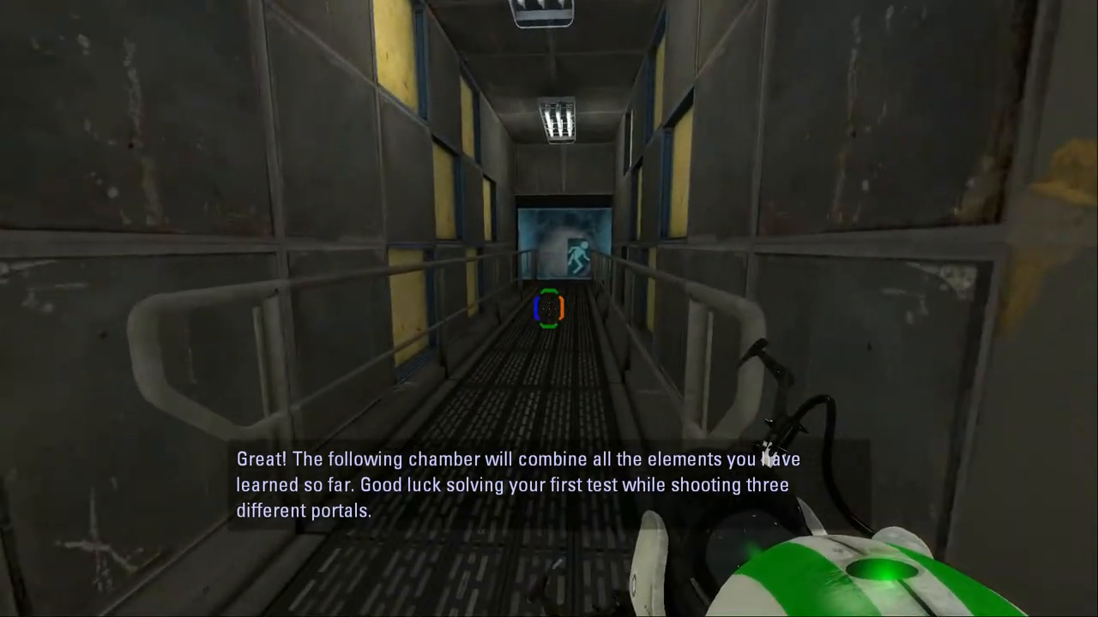
Step: Walk forward into the next chamber and place a blue portal on the ceiling panel
key("w")
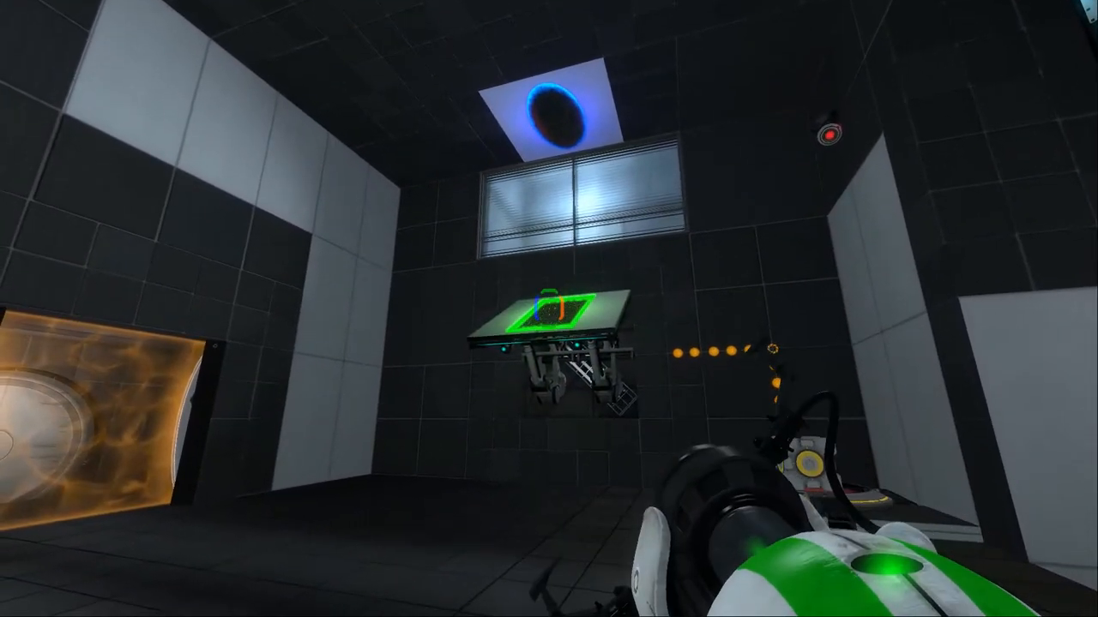
mouse_move(549, 309)
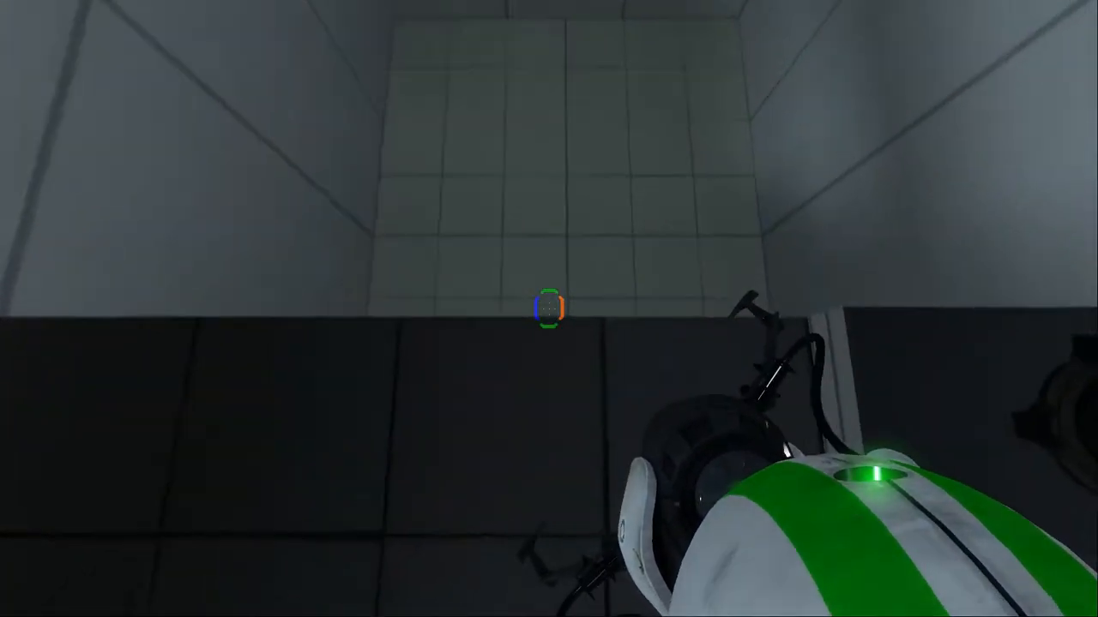